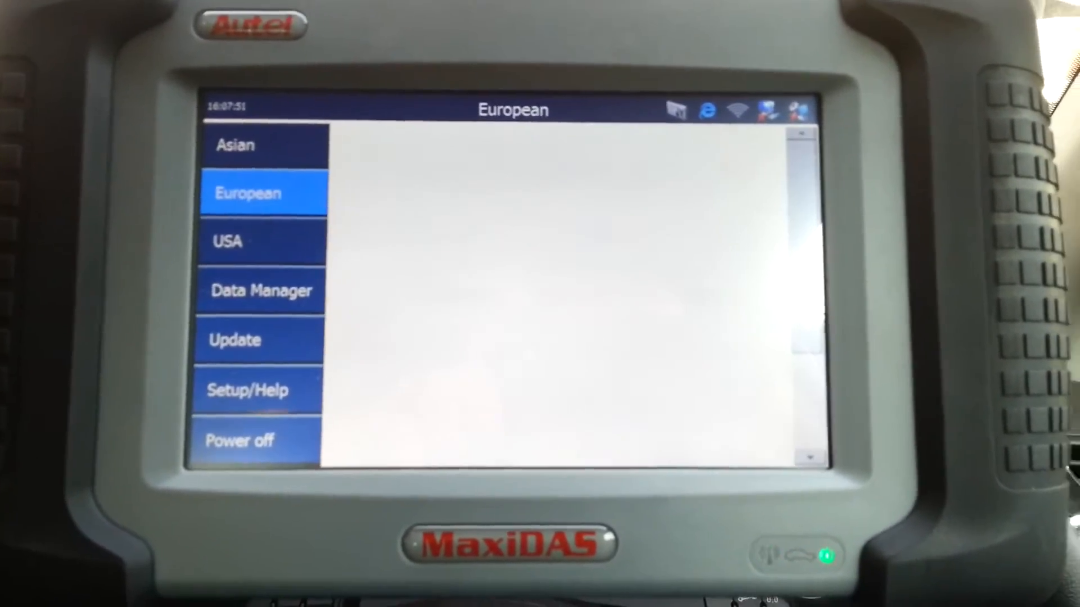
- Open the European category to show brand logos such as Audi, VW and BMW
left_click(262, 193)
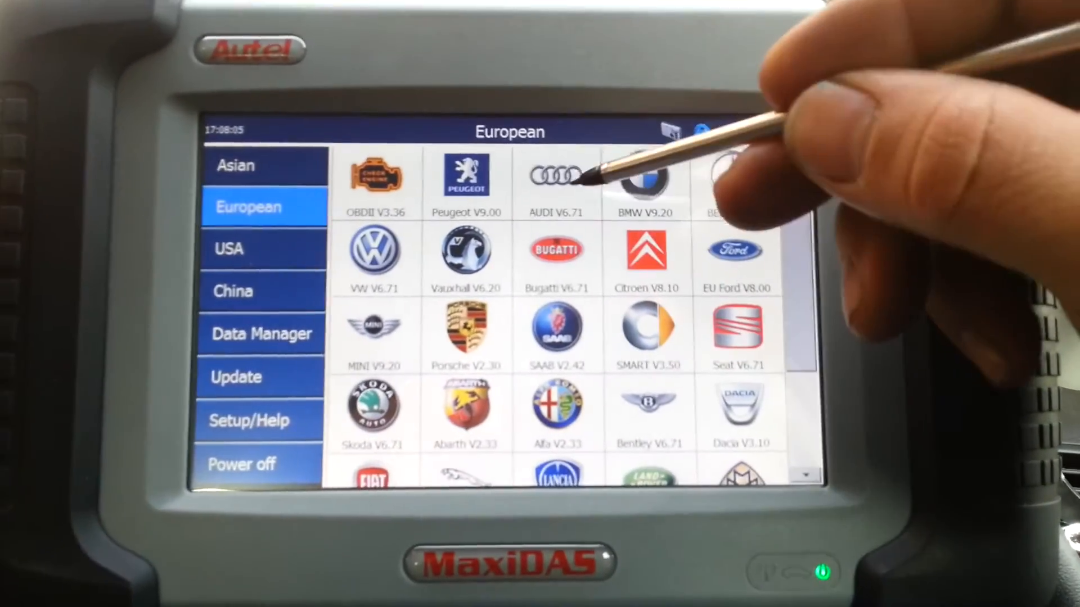
- Launch Audi V6.71 diagnostics to read the vehicle's VIN on the Information screen
left_click(555, 179)
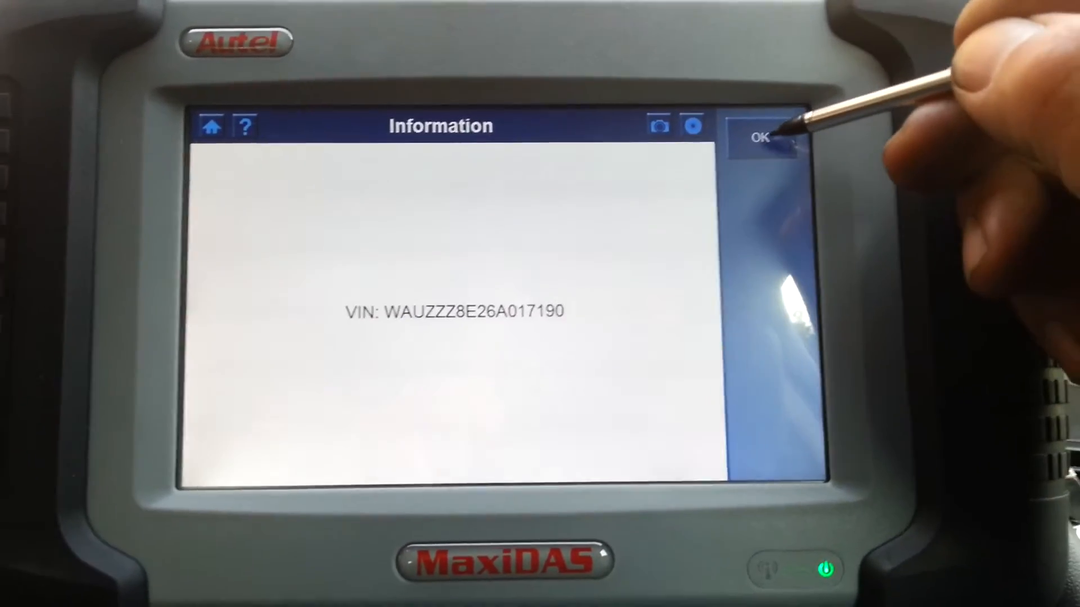
- Acknowledge the VIN and reach the immobiliser Read password menu
left_click(766, 137)
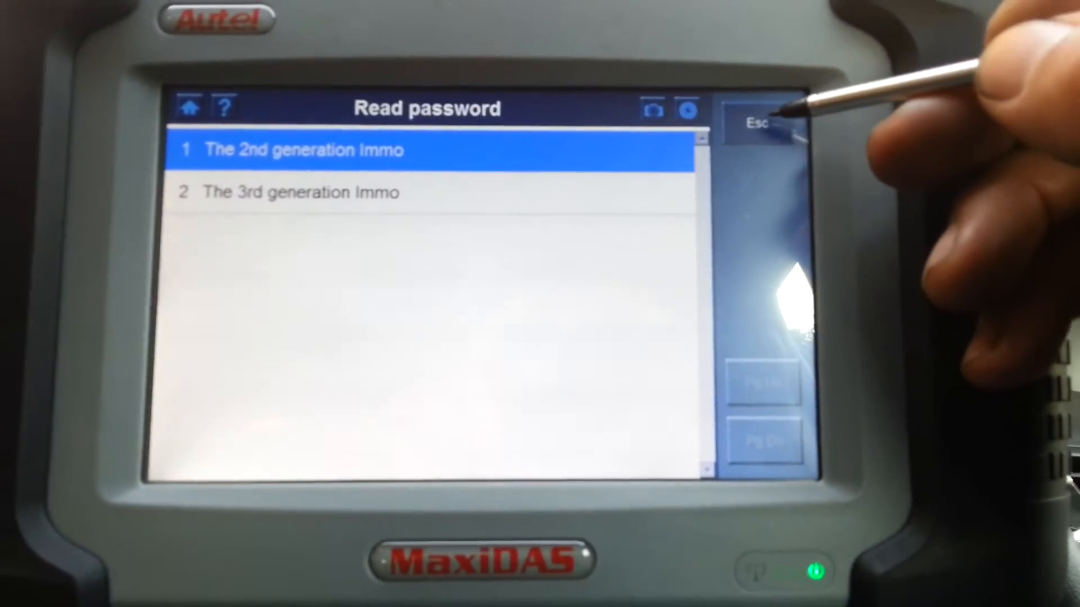
- Leave Read password and open the Select System Scan module list
left_click(755, 122)
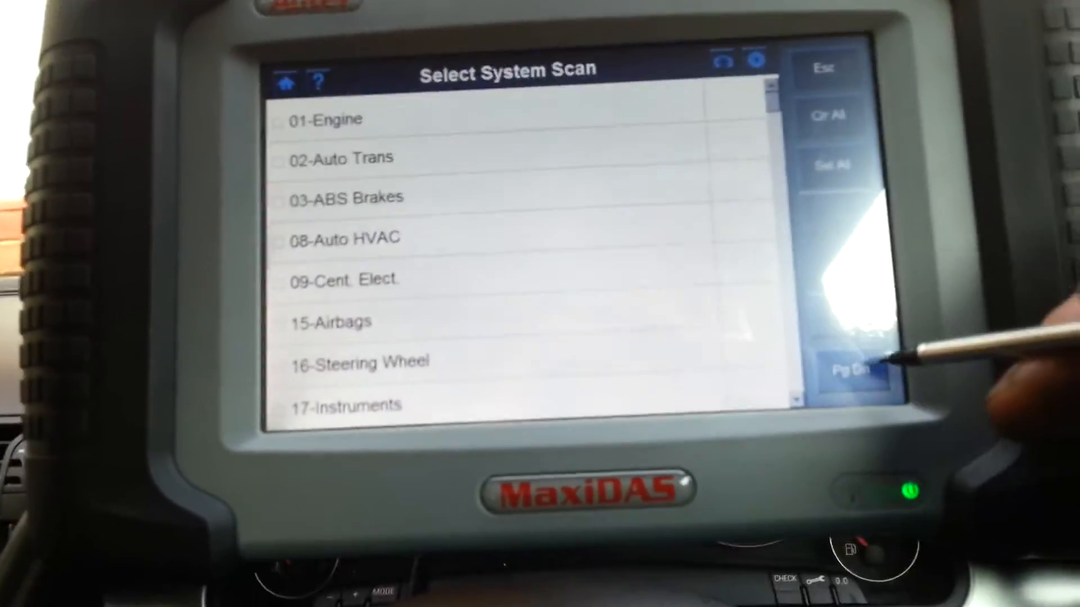
- Page through the system scan list down to 77-Telephone, then bring up the all-DTC test confirmation
left_click(849, 439)
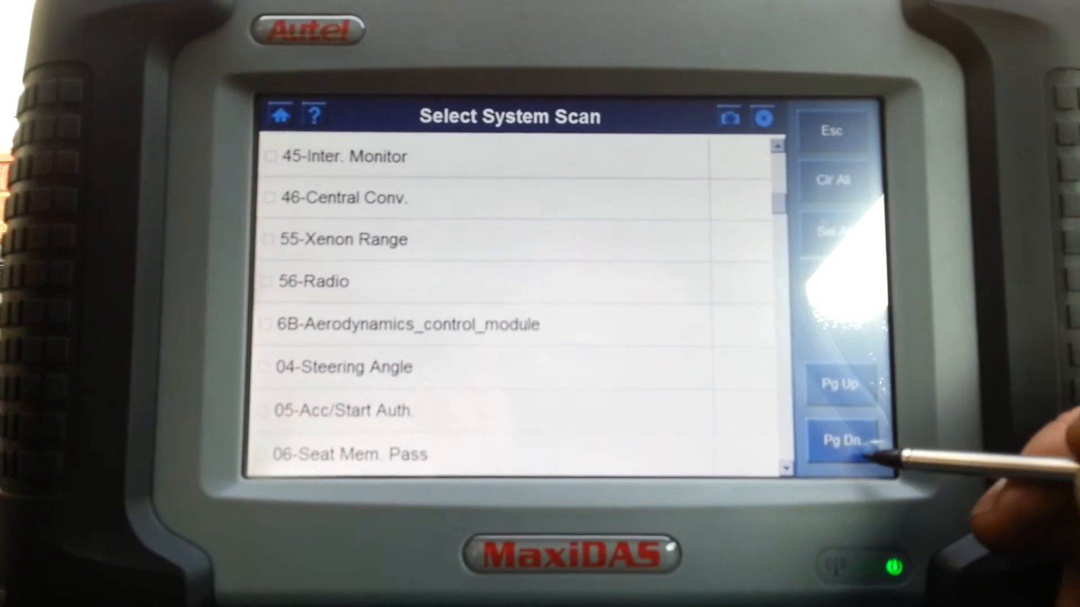
left_click(836, 440)
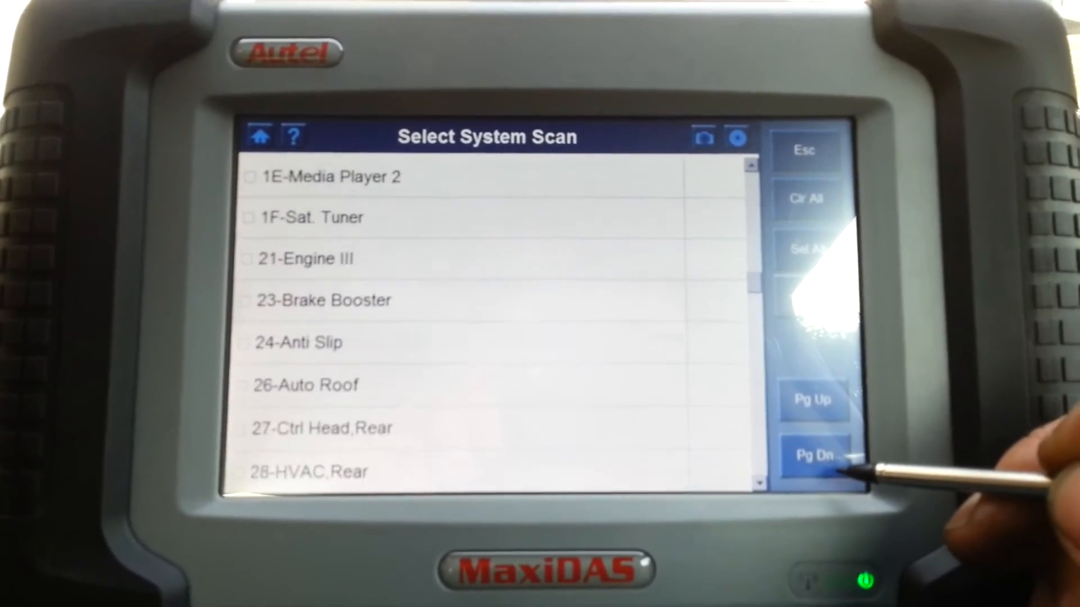
left_click(812, 457)
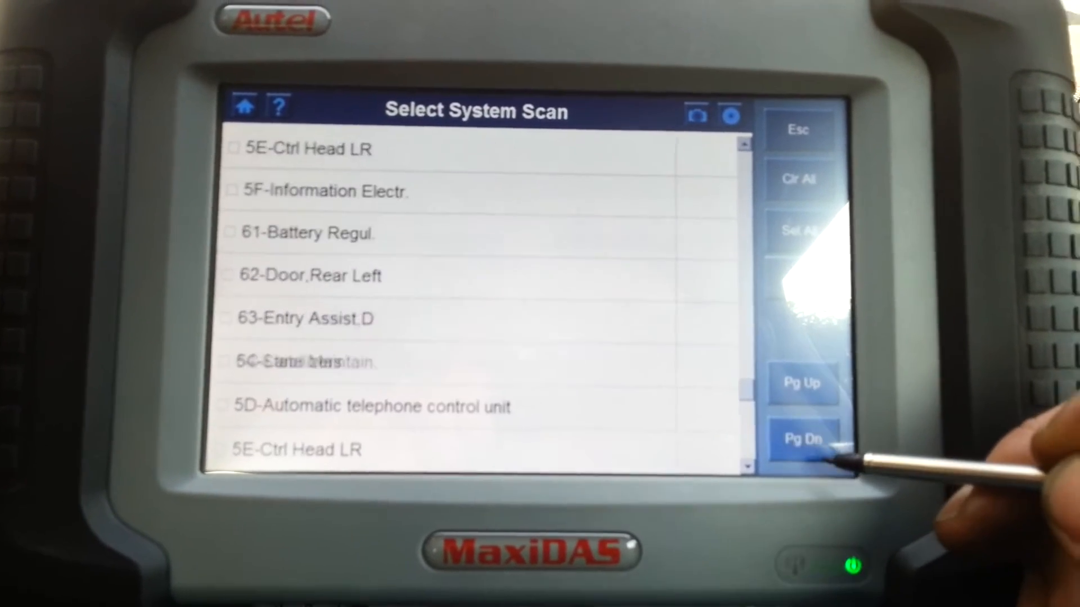
left_click(808, 440)
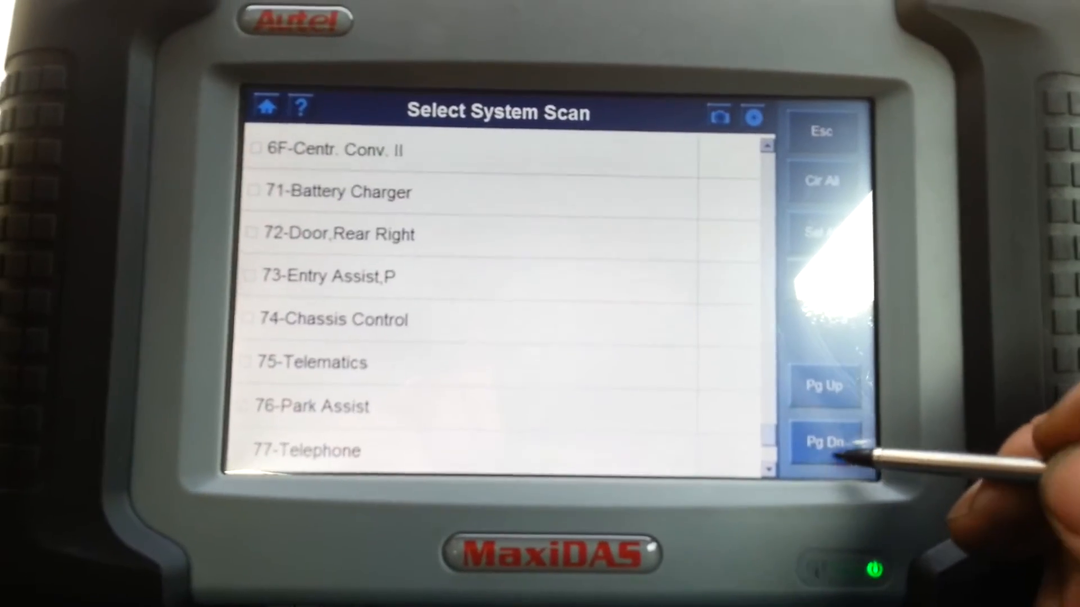
left_click(823, 442)
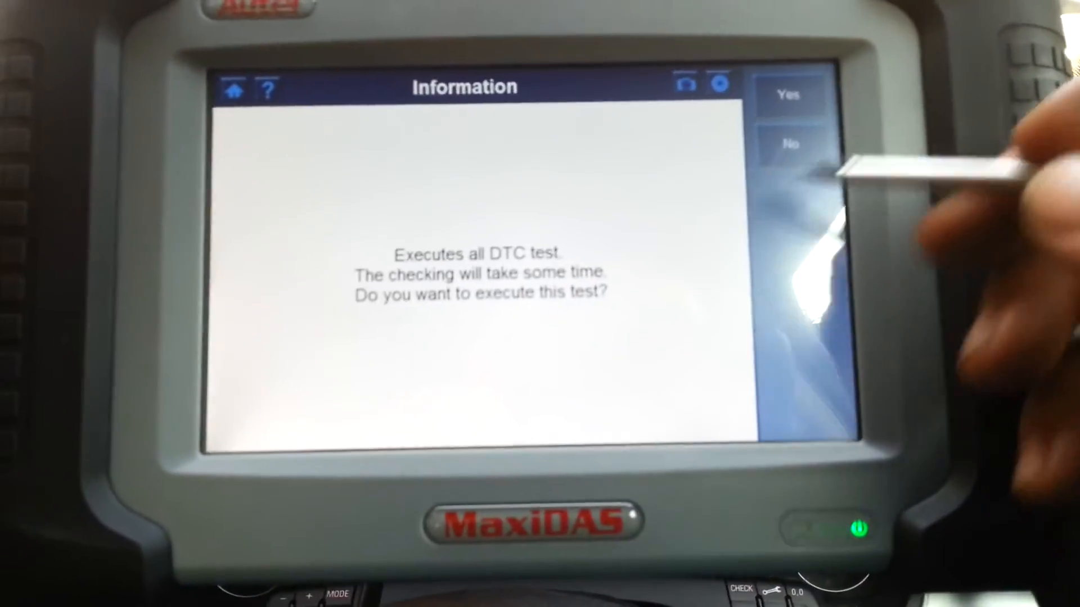
- Answer the all-DTC test prompt and show the Control Unit category menu
left_click(790, 145)
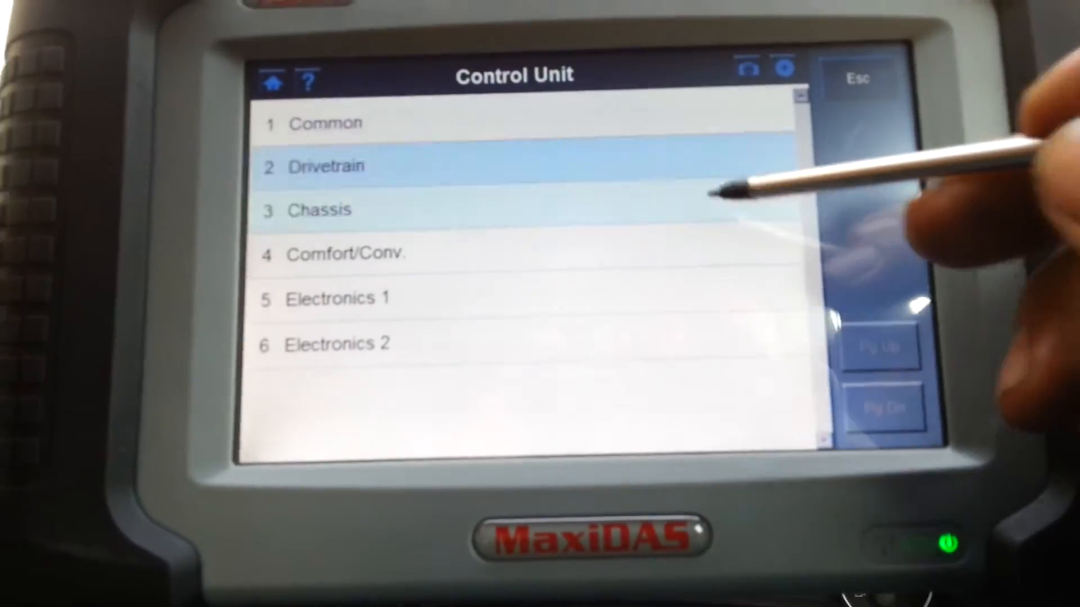
- Open the Chassis control units and show Repair and Channels Information help topics
left_click(319, 210)
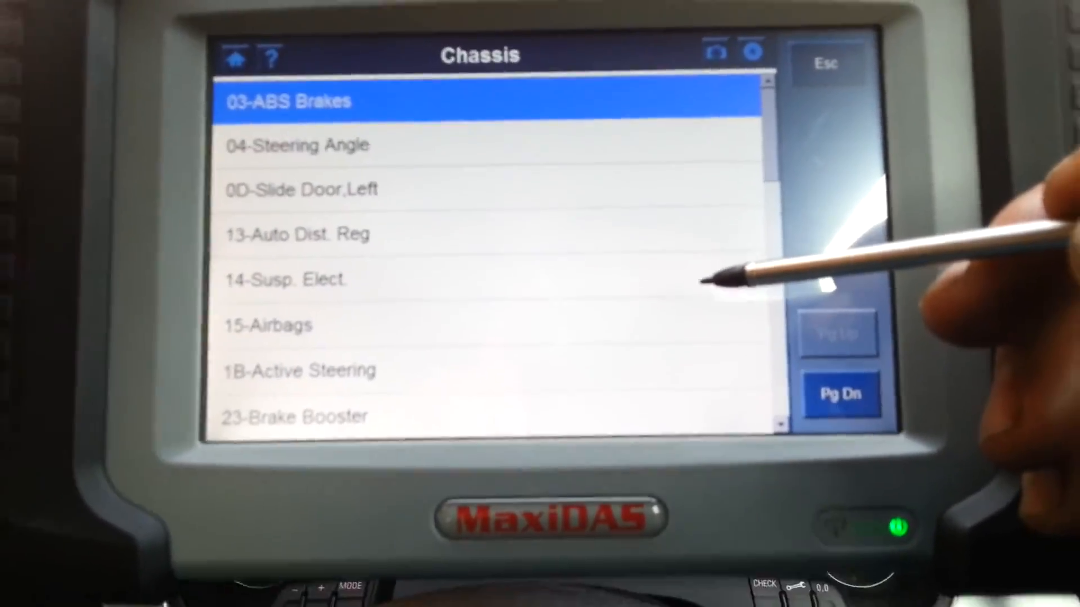
left_click(841, 392)
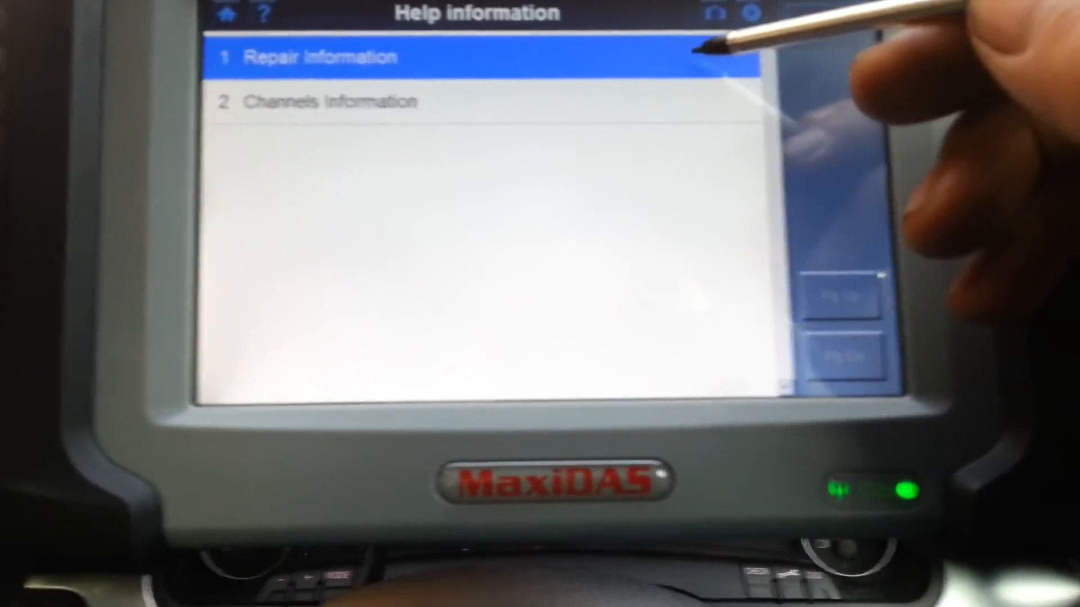
left_click(311, 56)
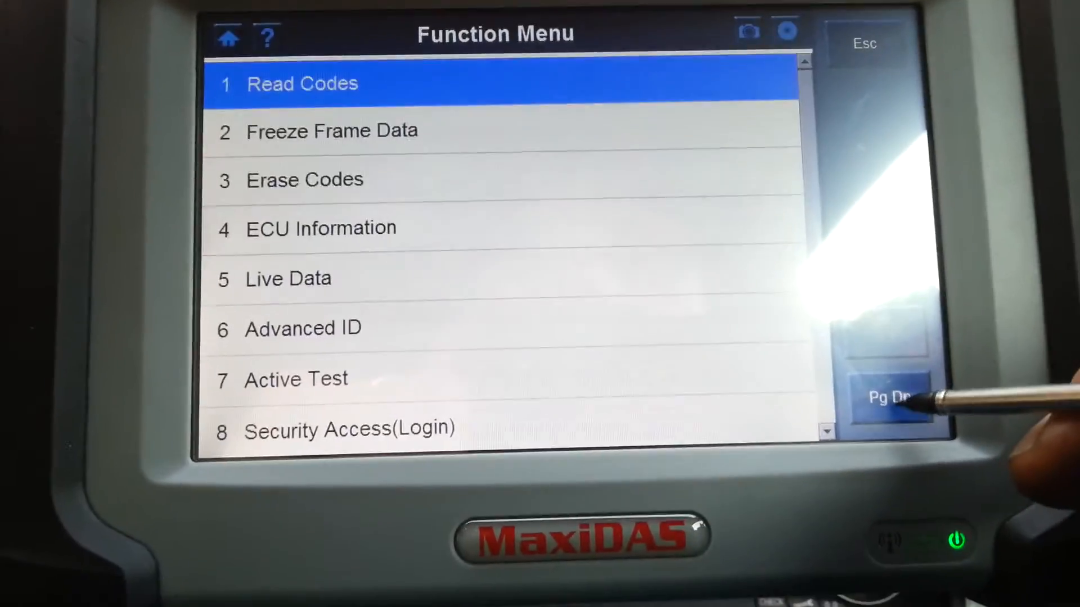
left_click(889, 403)
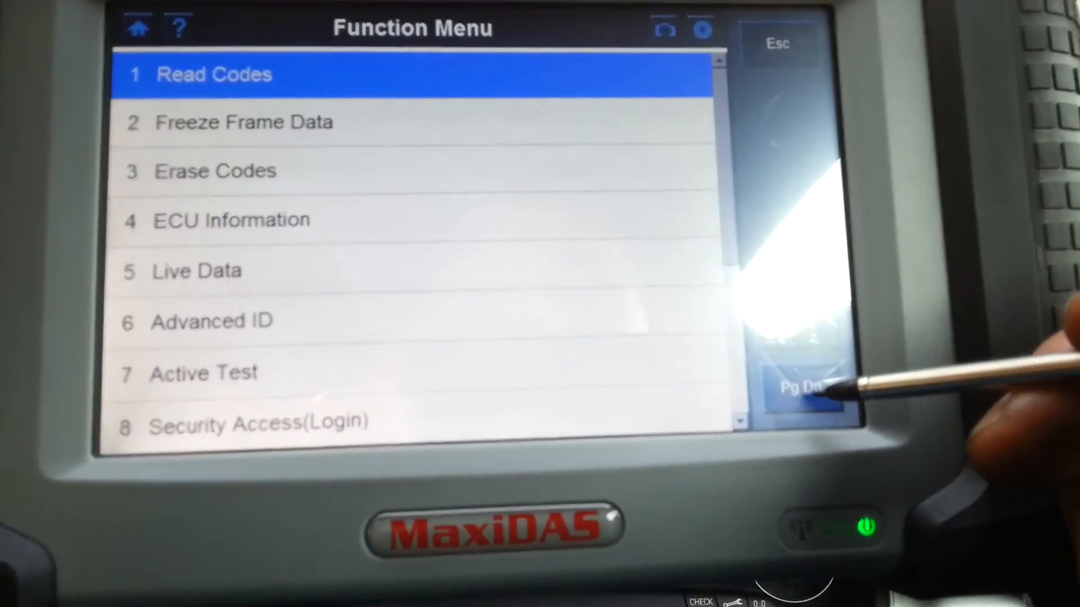
left_click(798, 399)
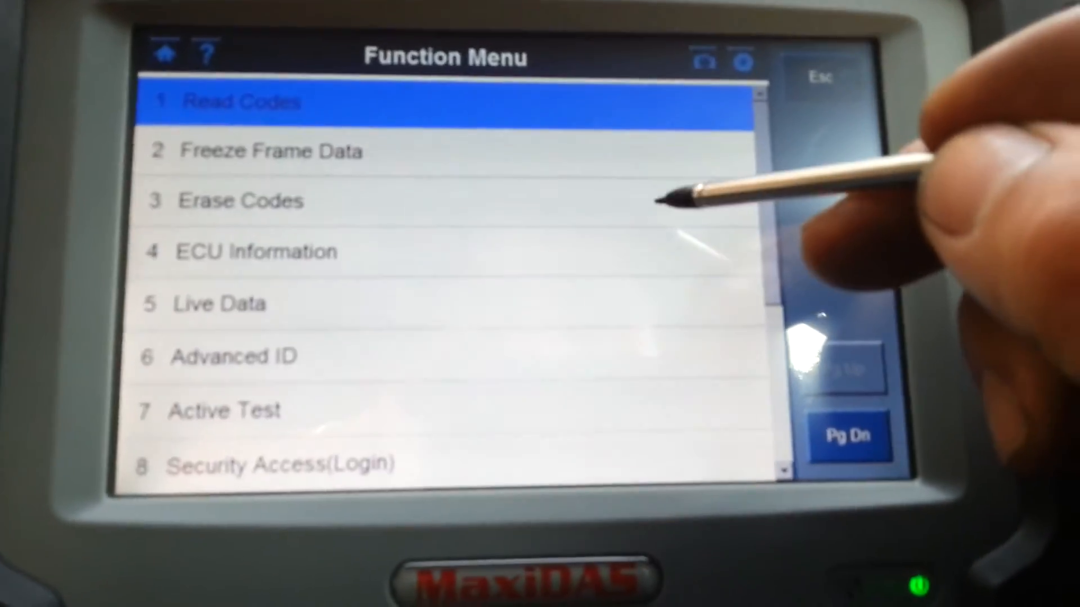
left_click(246, 101)
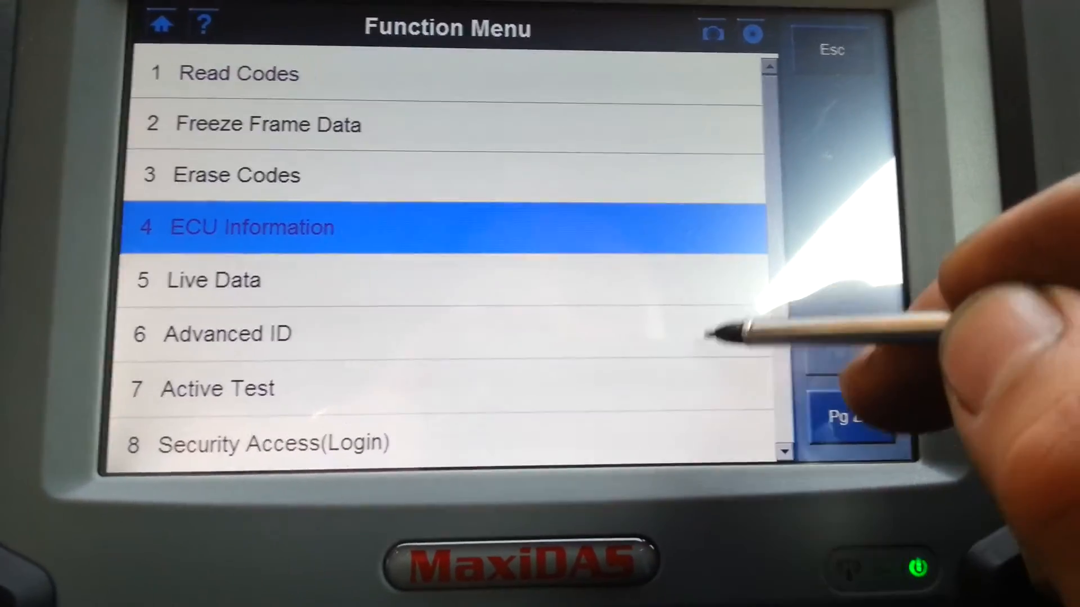
left_click(249, 227)
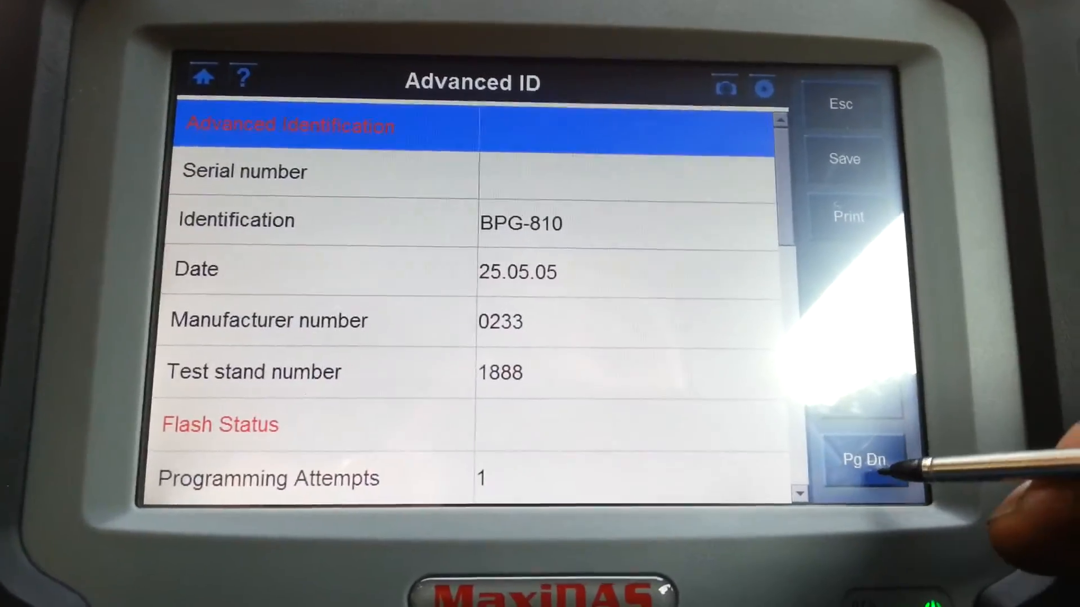
left_click(864, 461)
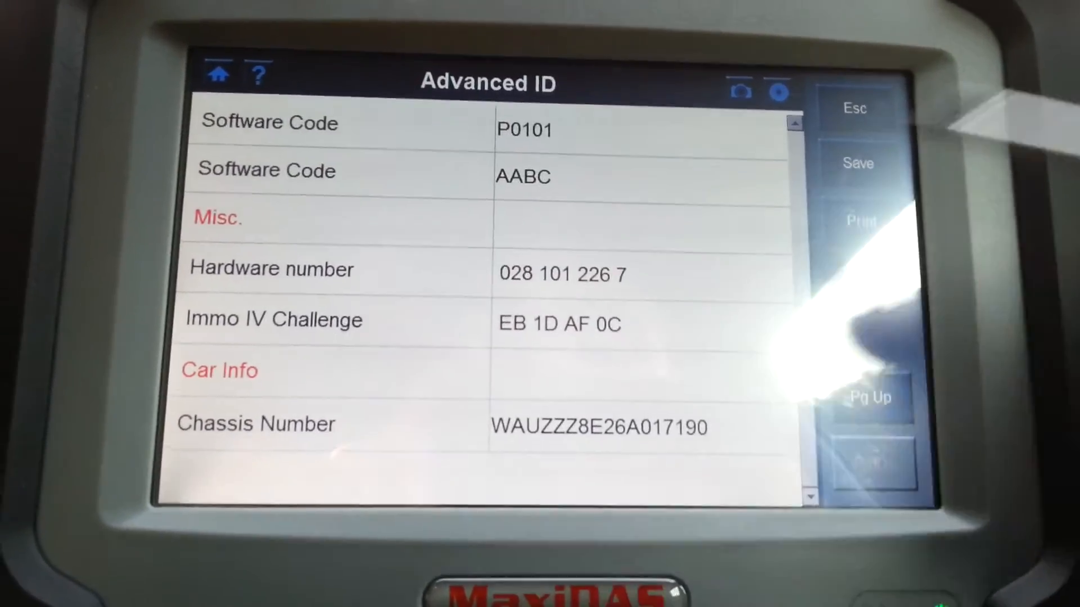
left_click(855, 106)
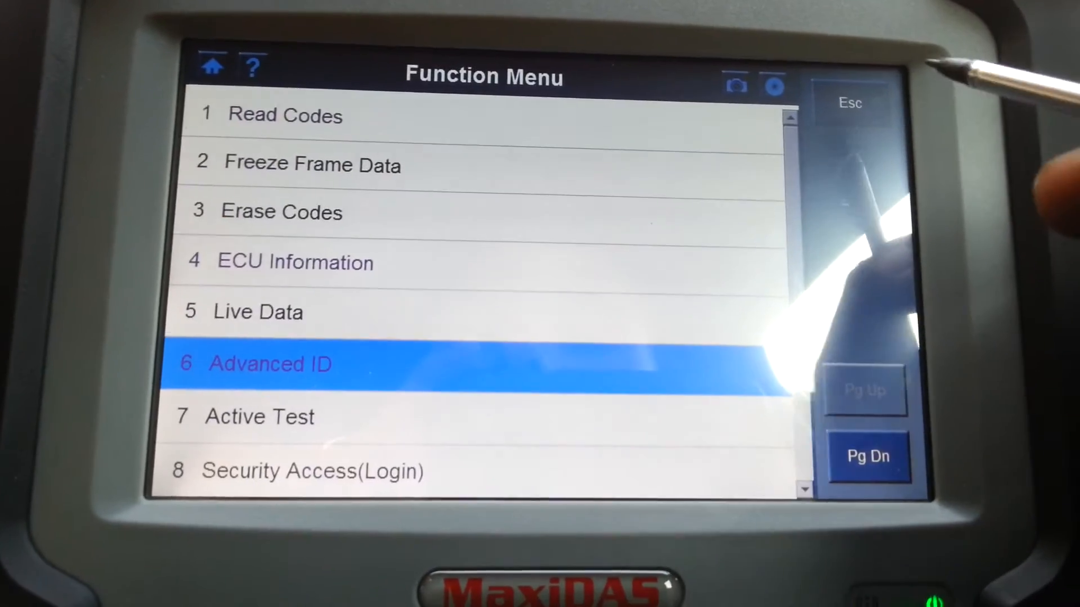
left_click(268, 364)
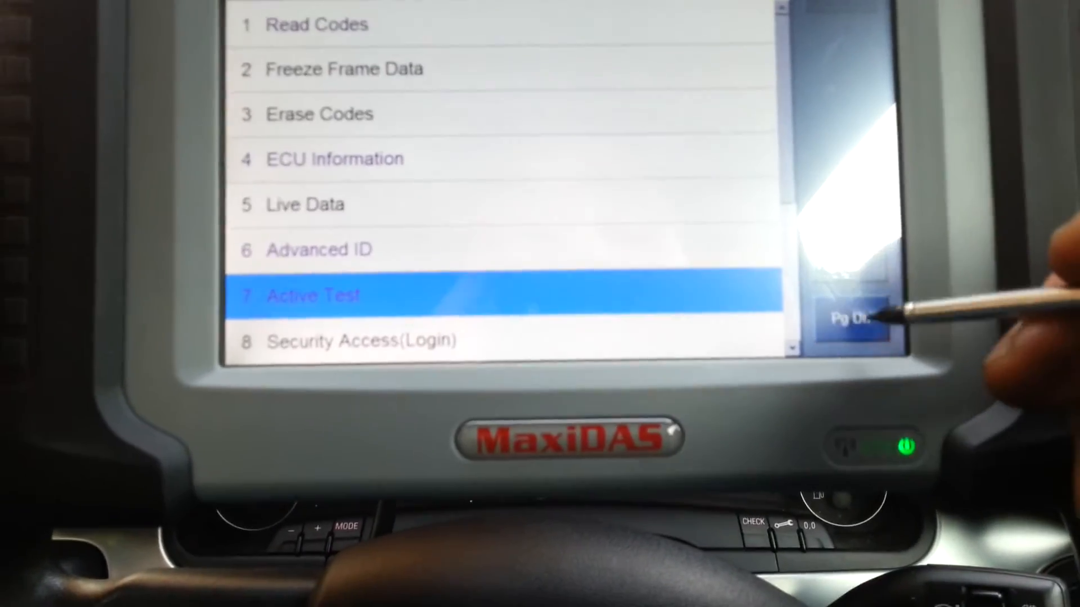
- Open Live Data and tick Engine Speed (G28) and Injection Quantity in the Custom List
left_click(850, 318)
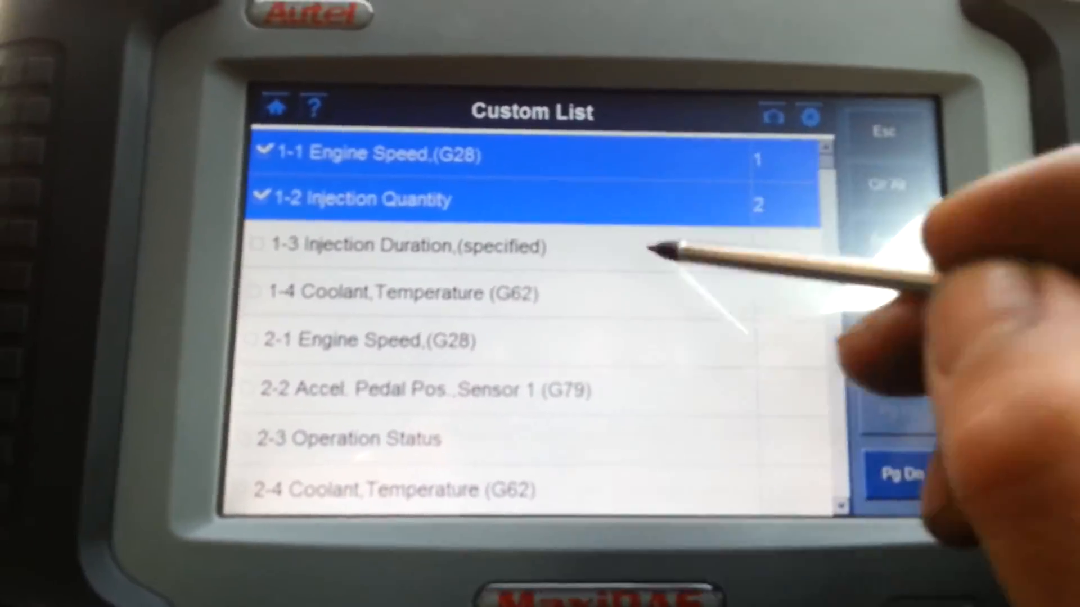
- Add Injection Duration and coolant temperature, then merge the readings into one graph
left_click(400, 246)
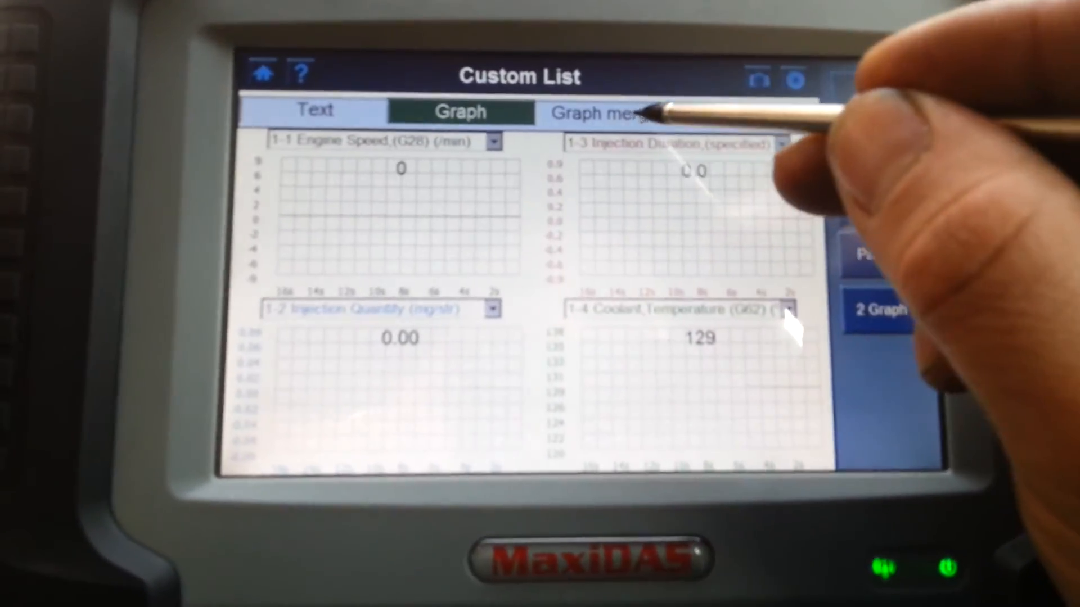
left_click(602, 113)
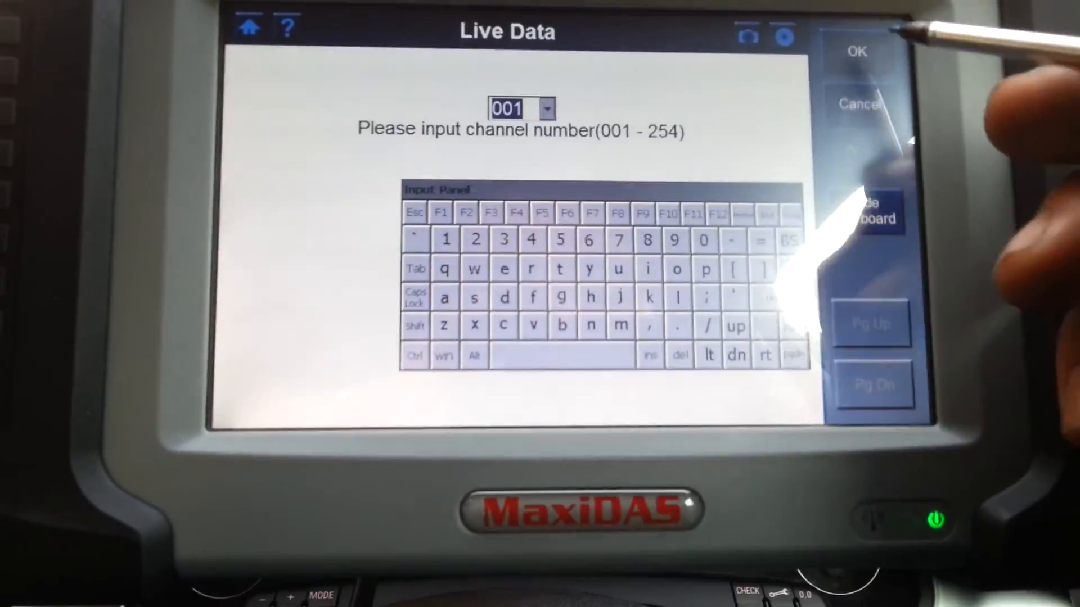
- Confirm channel 001 in the Live Data prompt, returning to the Function Menu
left_click(857, 52)
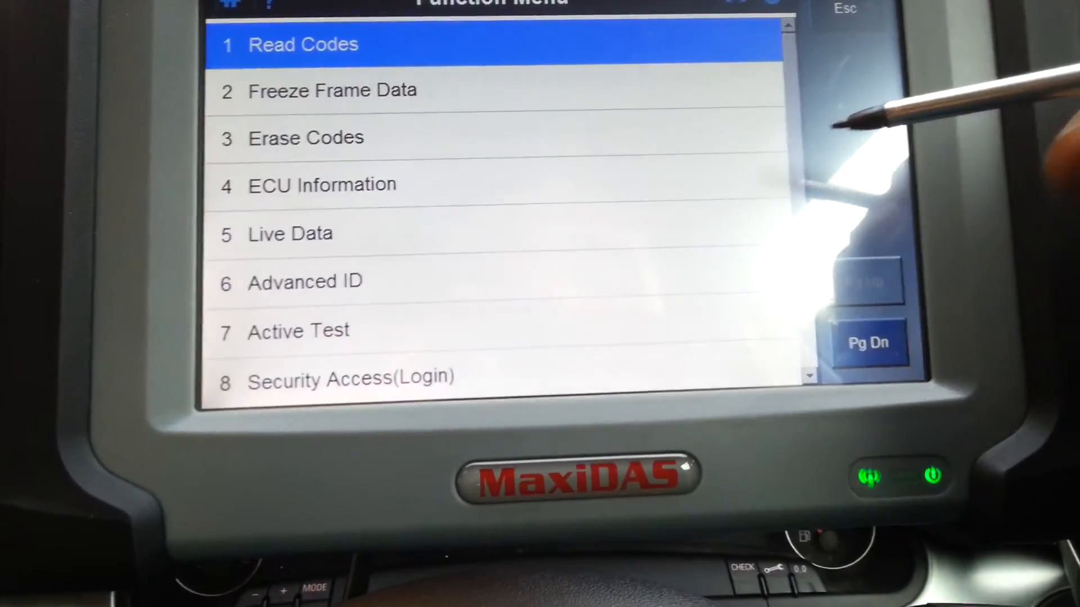
- View the ESP8 brake unit's ECU information, then back out to the Main Groups menu
left_click(302, 44)
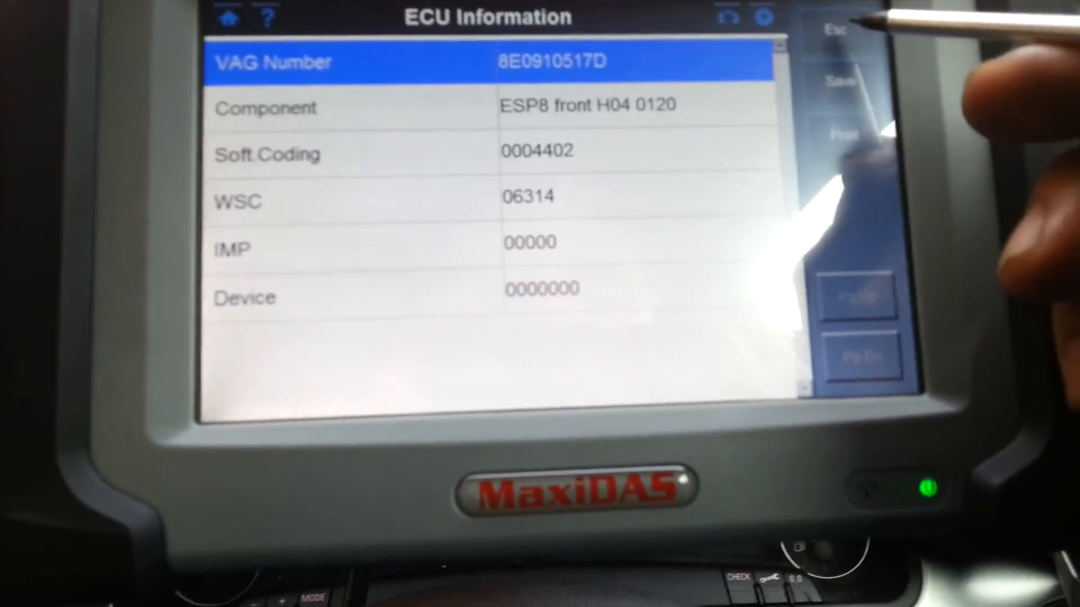
left_click(835, 27)
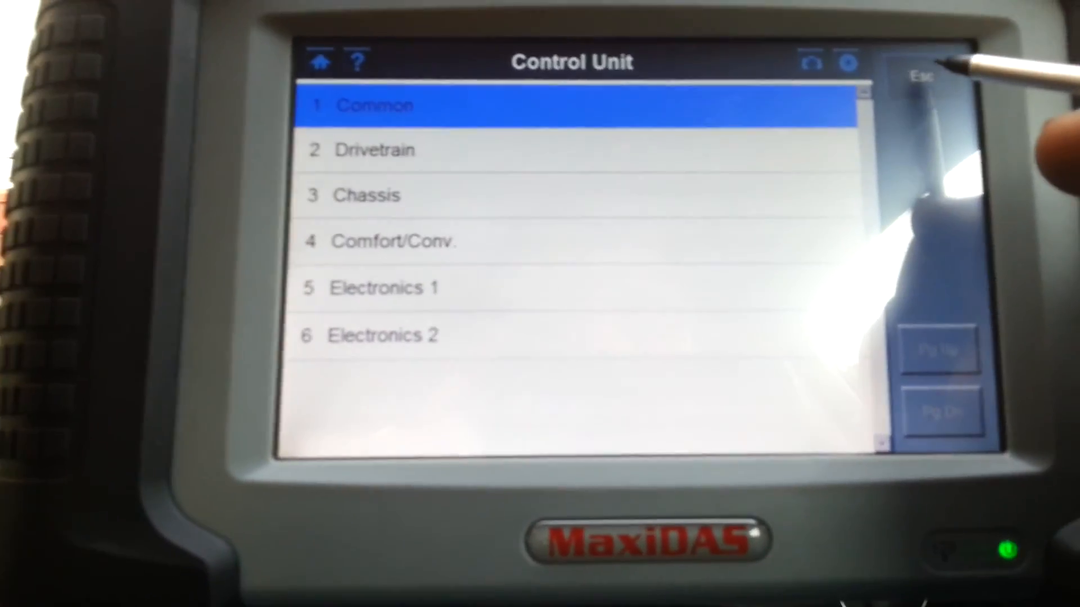
left_click(930, 70)
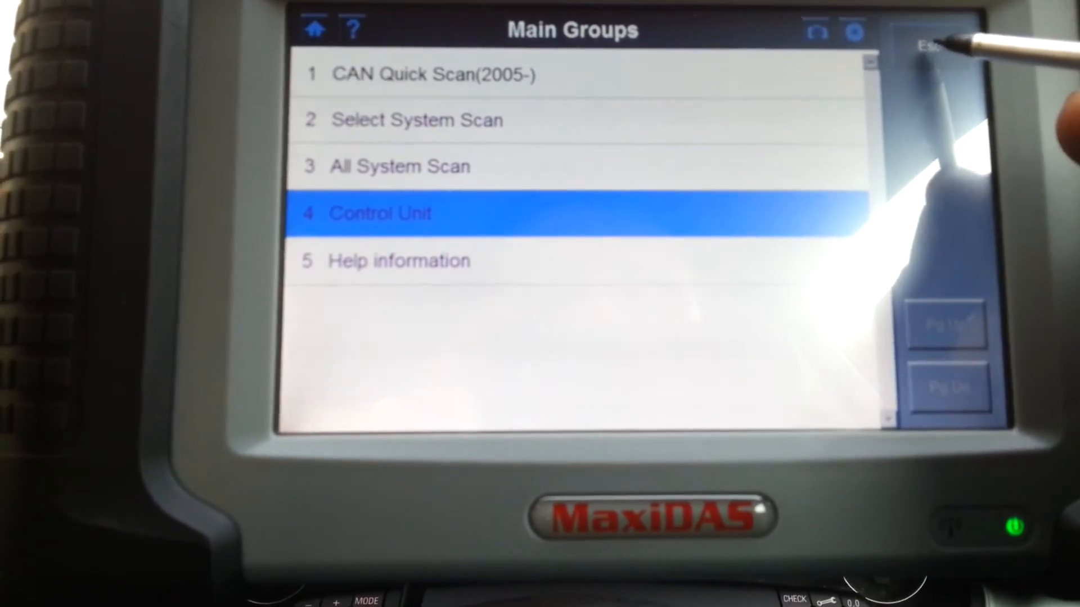